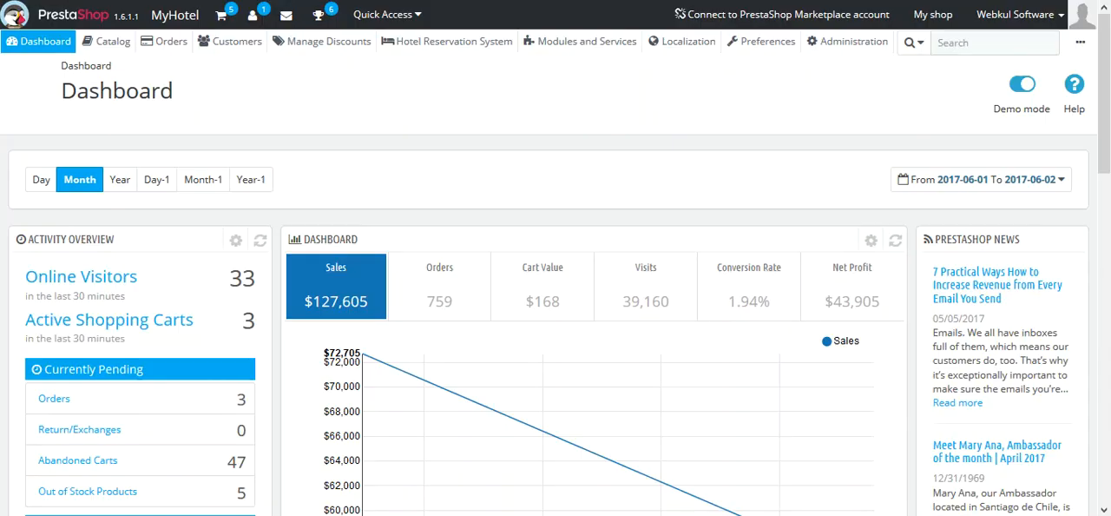
{"action": "mouse_move", "coordinate": [432, 110]}
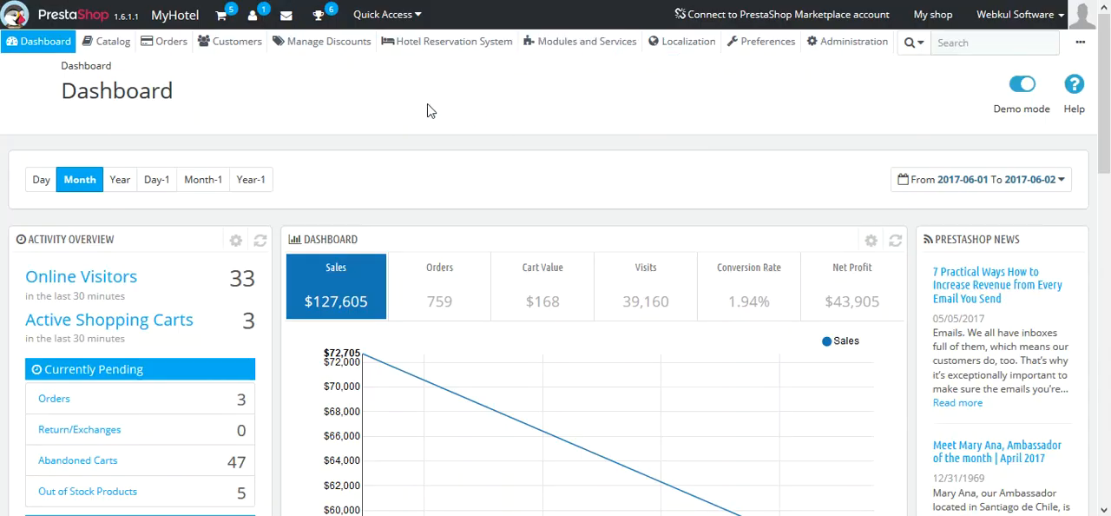
- Open the Hotel Reservation System menu to reveal its Manage Hotel entry
{"action": "left_click", "coordinate": [447, 41]}
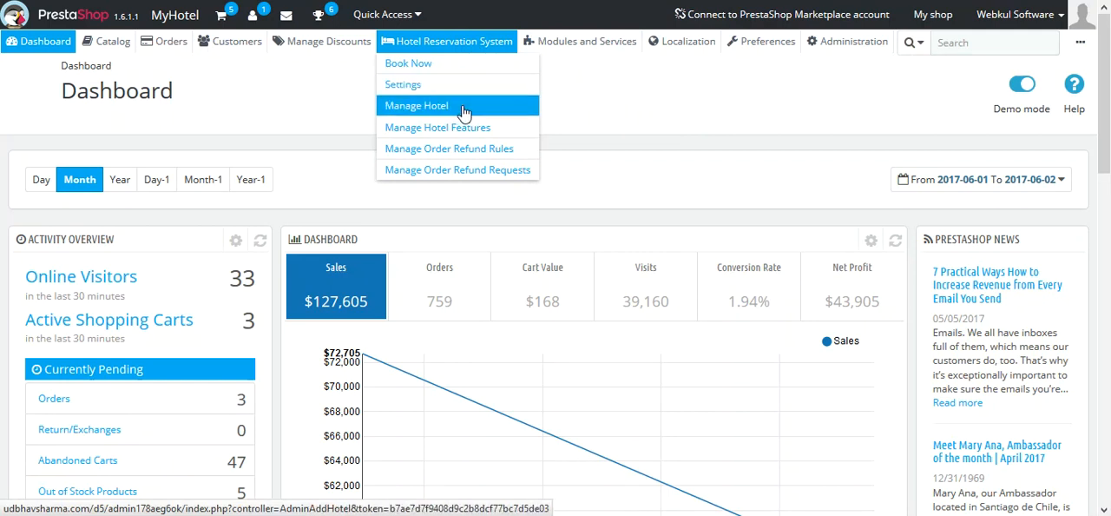
{"action": "mouse_move", "coordinate": [555, 110]}
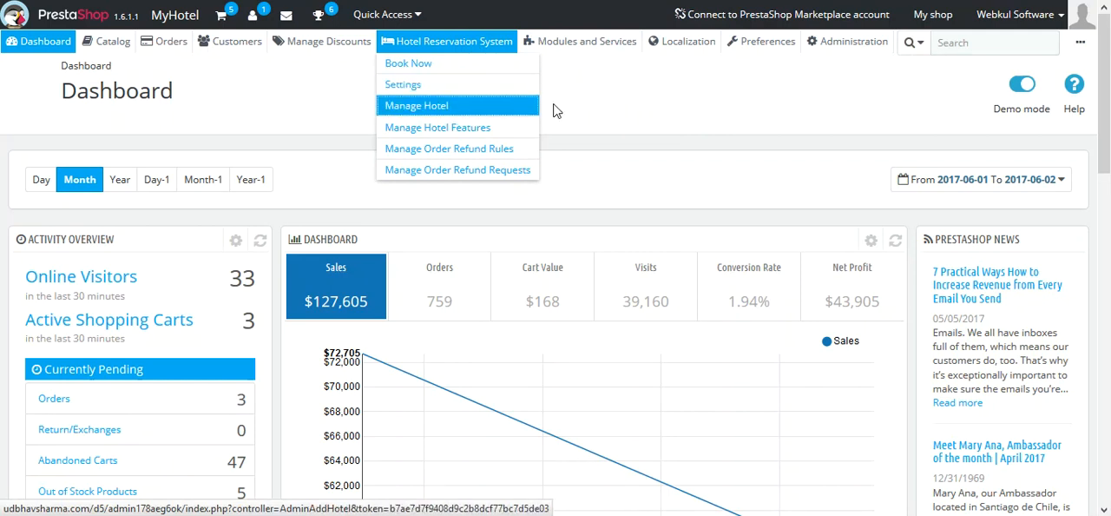
- Go to Manage Hotel and choose Add new Hotel
{"action": "left_click", "coordinate": [415, 105]}
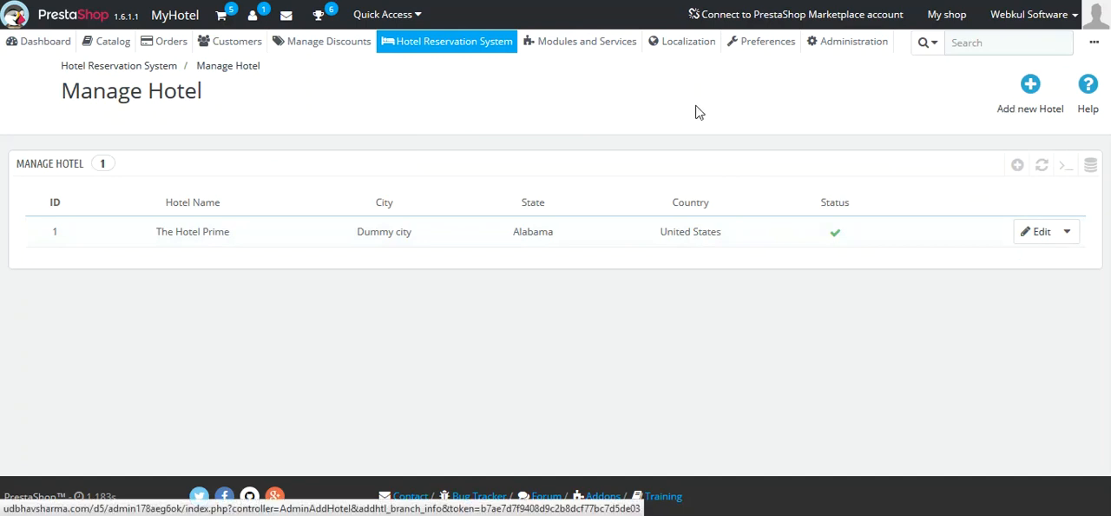
{"action": "mouse_move", "coordinate": [601, 118]}
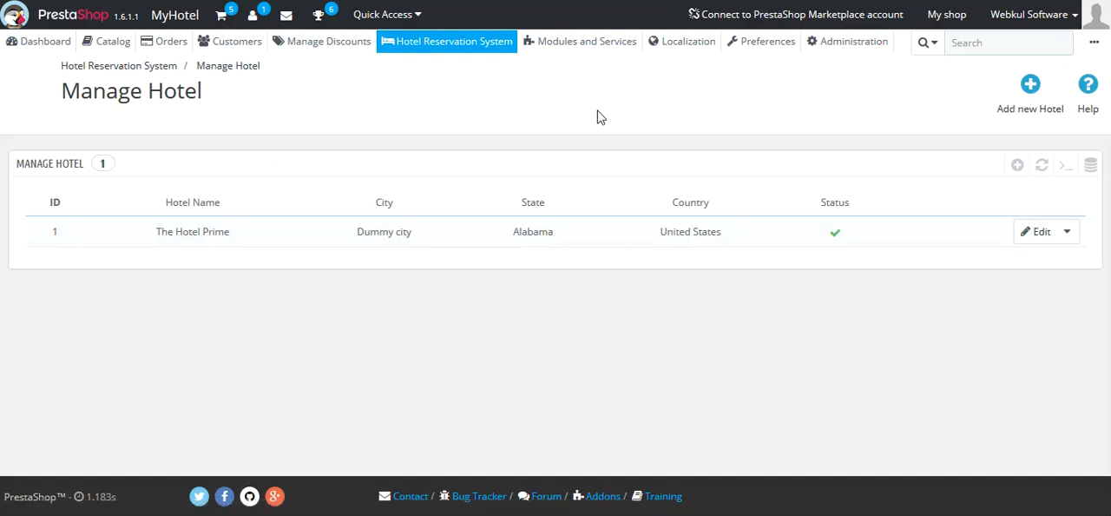
{"action": "mouse_move", "coordinate": [650, 122]}
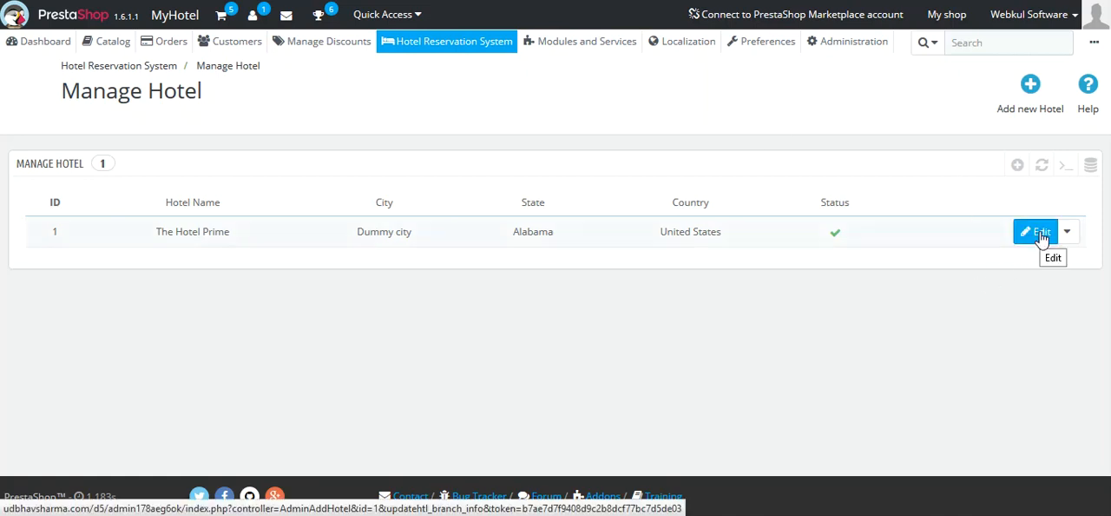
{"action": "mouse_move", "coordinate": [886, 109]}
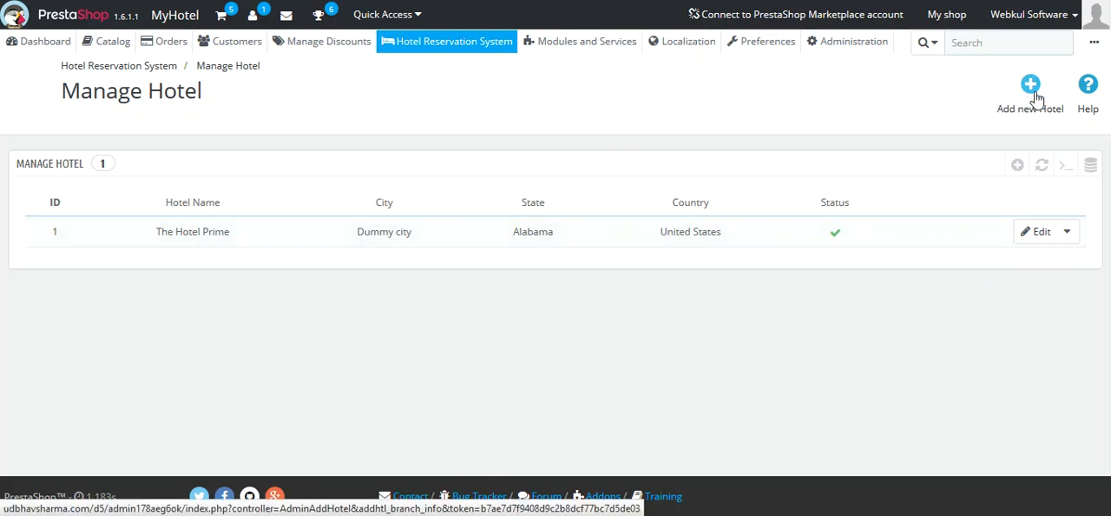
{"action": "left_click", "coordinate": [1030, 84]}
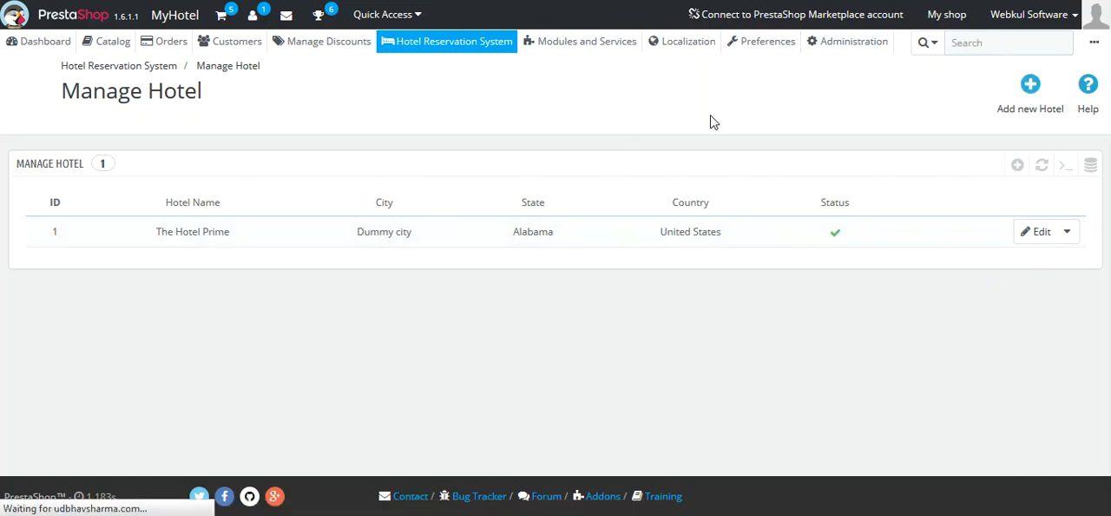
- On the Add New Hotel form, start typing the hotel name Hotel Lotus Grand
{"action": "left_click", "coordinate": [1029, 85]}
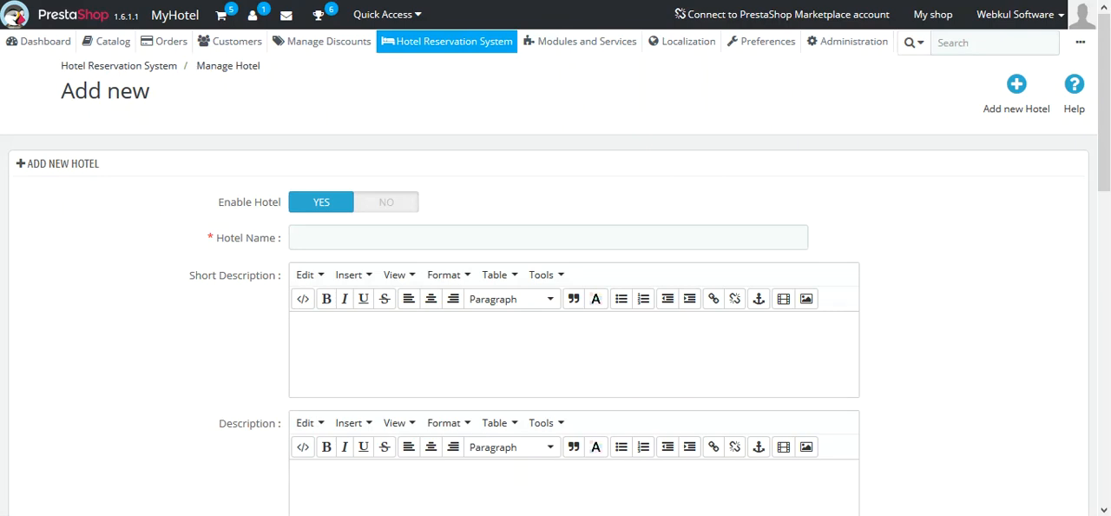
{"action": "mouse_move", "coordinate": [469, 193]}
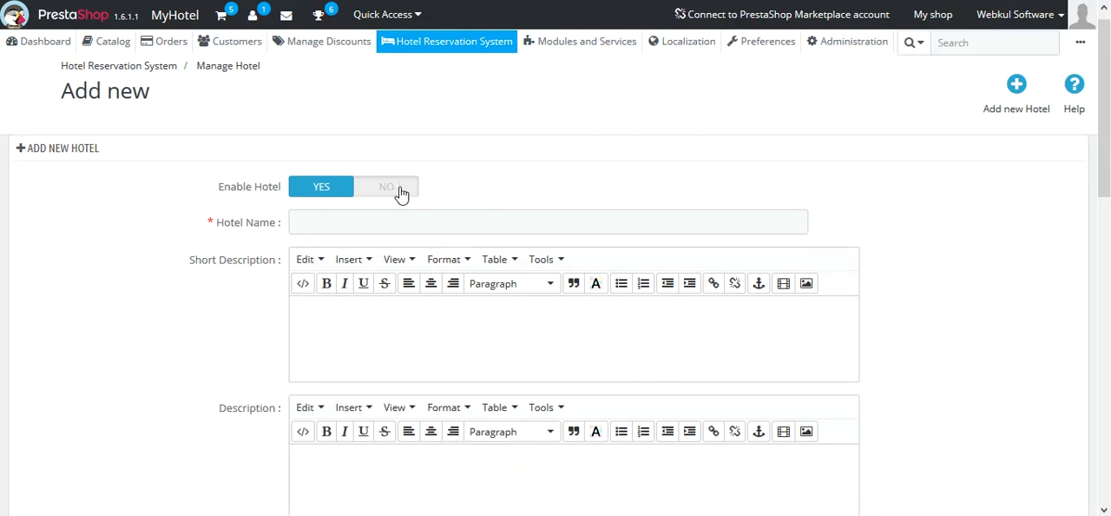
{"action": "mouse_move", "coordinate": [454, 185]}
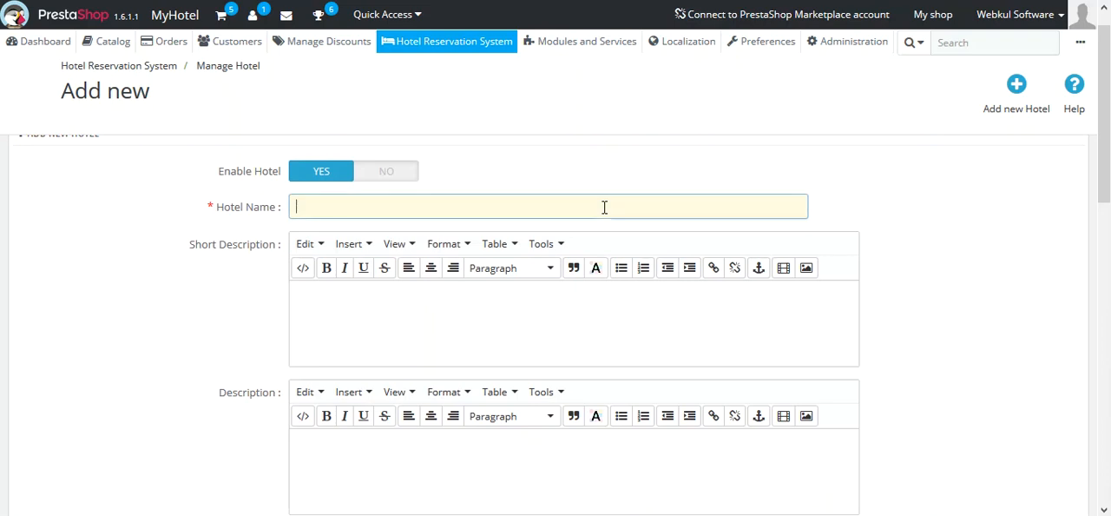
{"action": "type", "text": "Ho"}
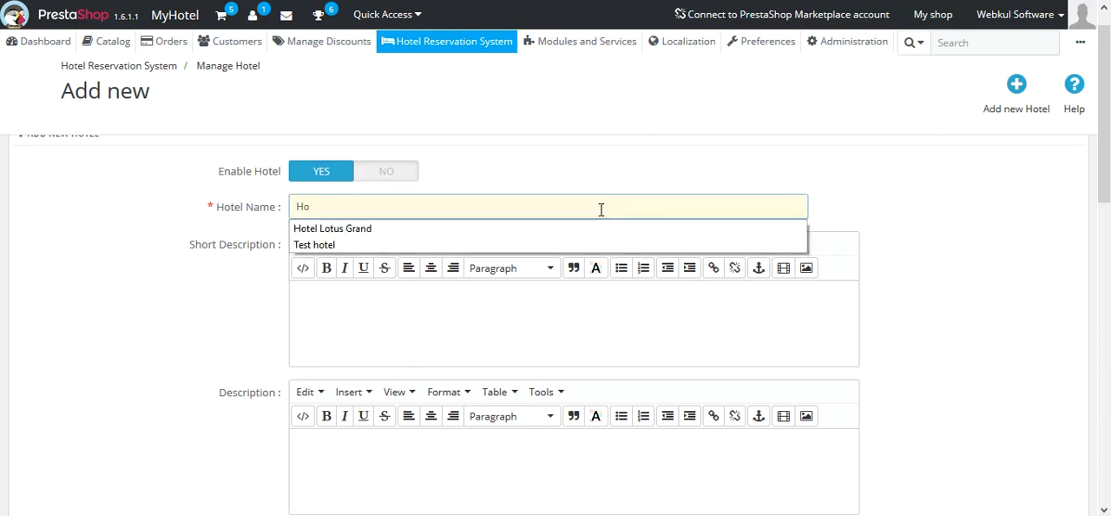
{"action": "scroll", "scroll_direction": "down", "scroll_amount": 3}
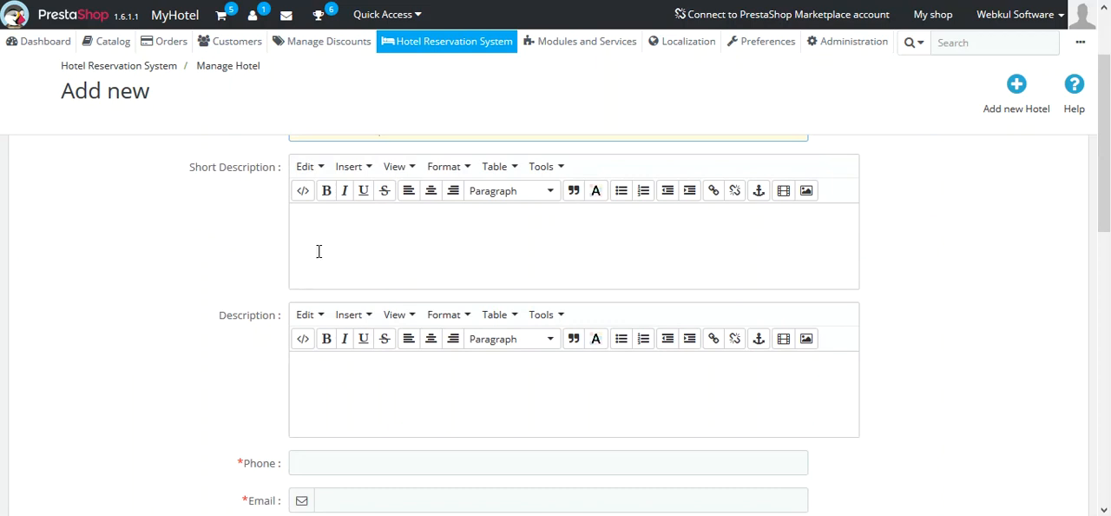
{"action": "scroll", "scroll_direction": "down", "scroll_amount": 3}
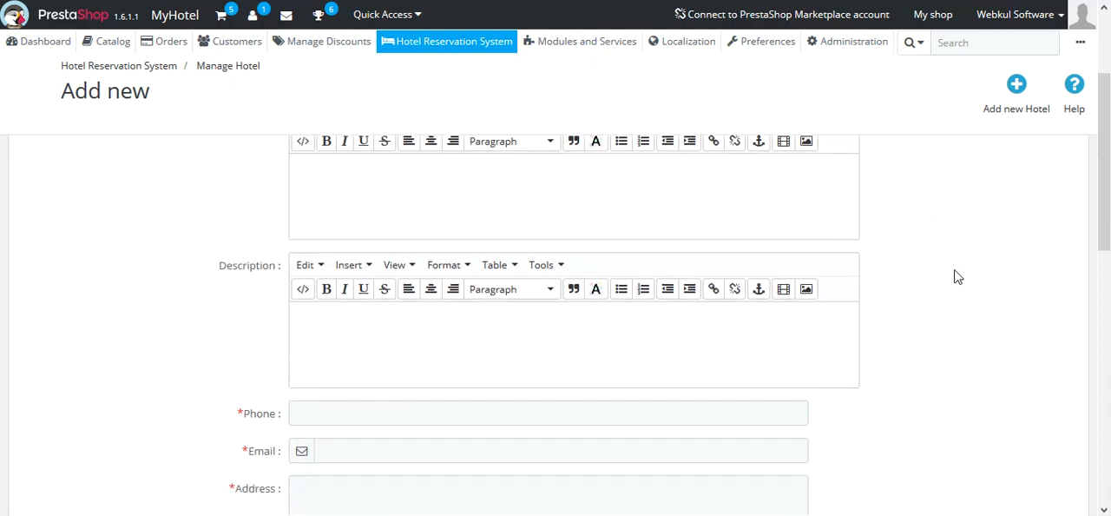
{"action": "scroll", "scroll_direction": "down", "scroll_amount": 3}
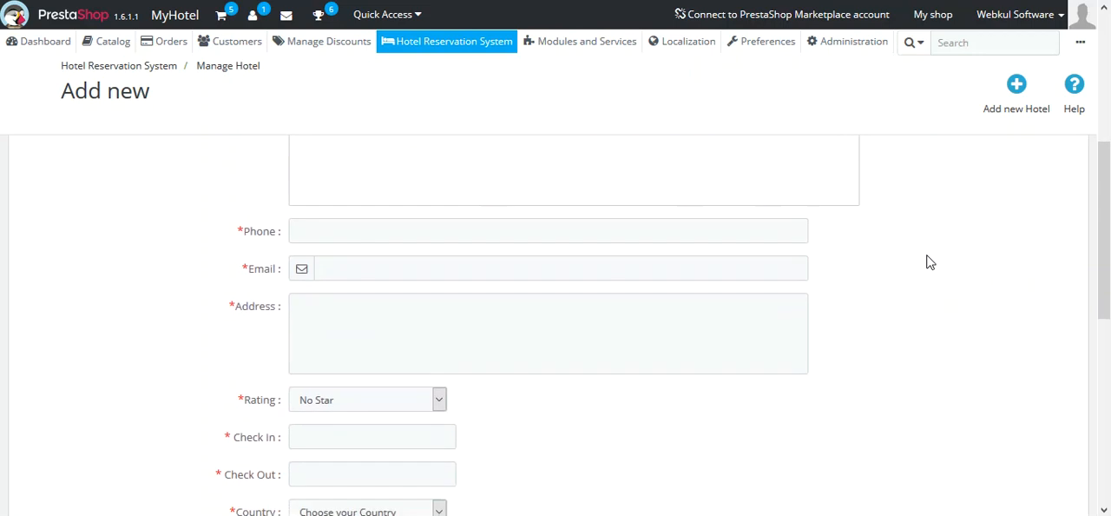
{"action": "scroll", "scroll_direction": "down", "scroll_amount": 3}
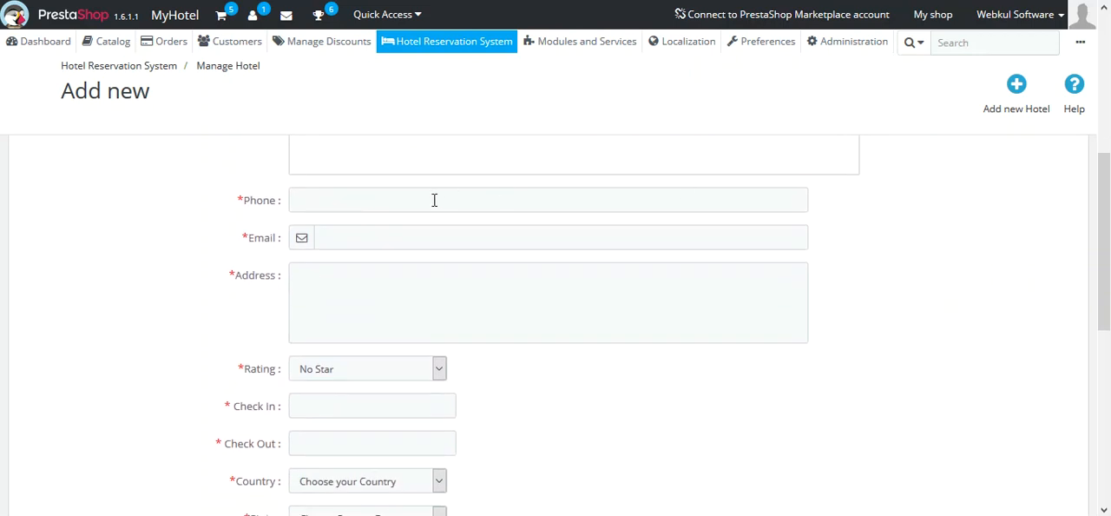
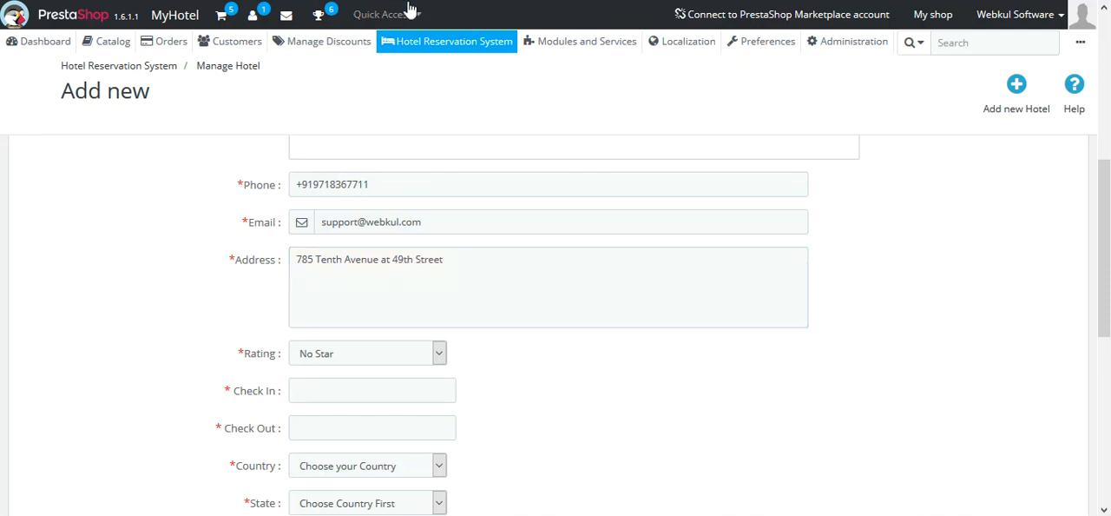
- Set the rating to **** and both check-in and check-out times to 12:00
{"action": "scroll", "scroll_direction": "down", "scroll_amount": 3}
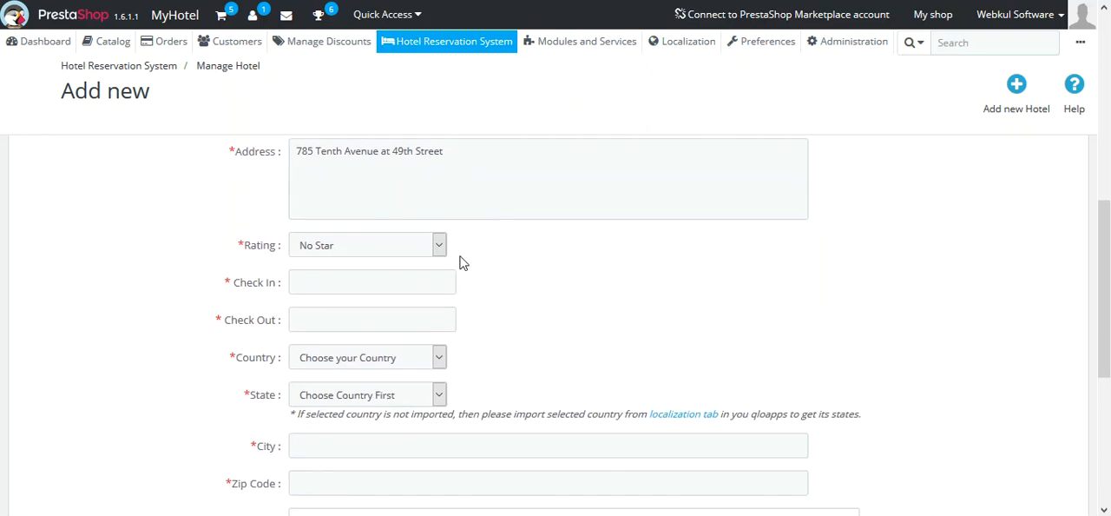
{"action": "left_click", "coordinate": [368, 245]}
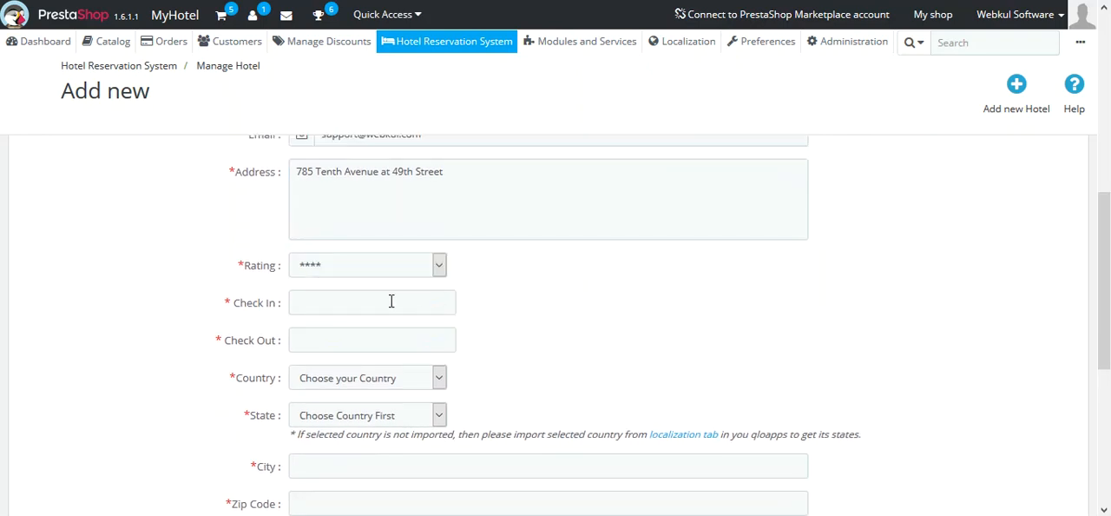
{"action": "left_click", "coordinate": [372, 302]}
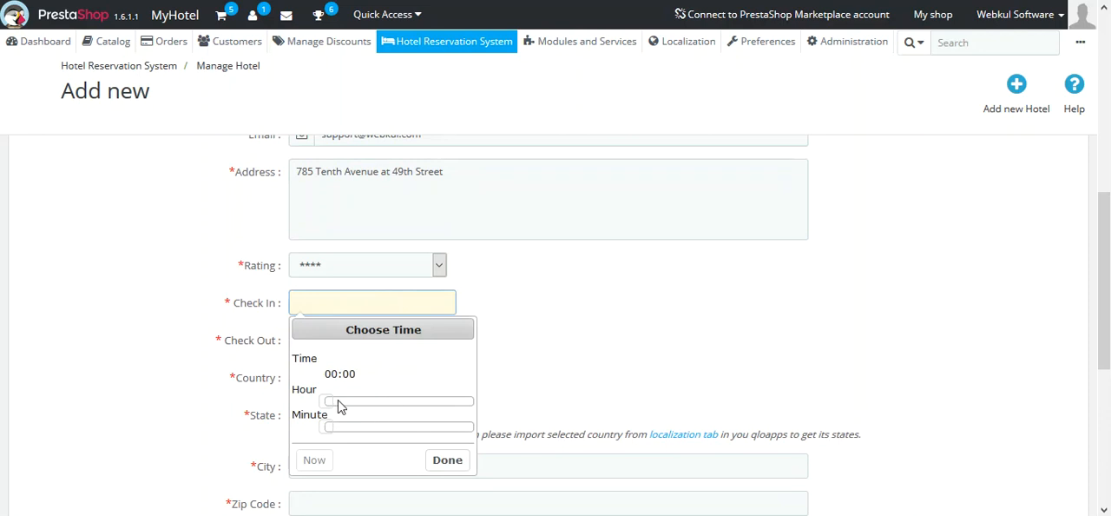
{"action": "left_click_drag", "start_coordinate": [328, 401], "coordinate": [390, 401]}
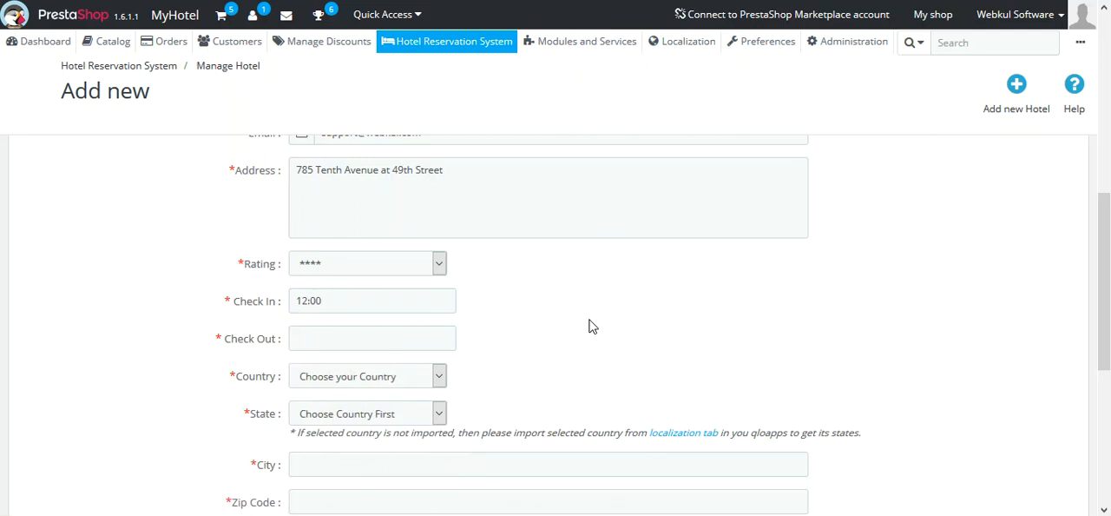
{"action": "left_click", "coordinate": [371, 338]}
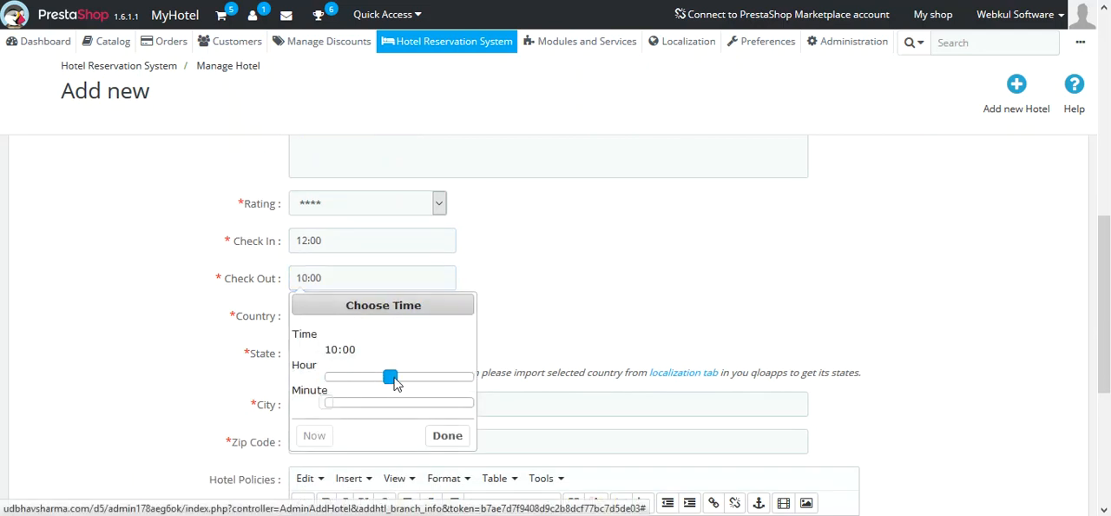
{"action": "left_click", "coordinate": [446, 435]}
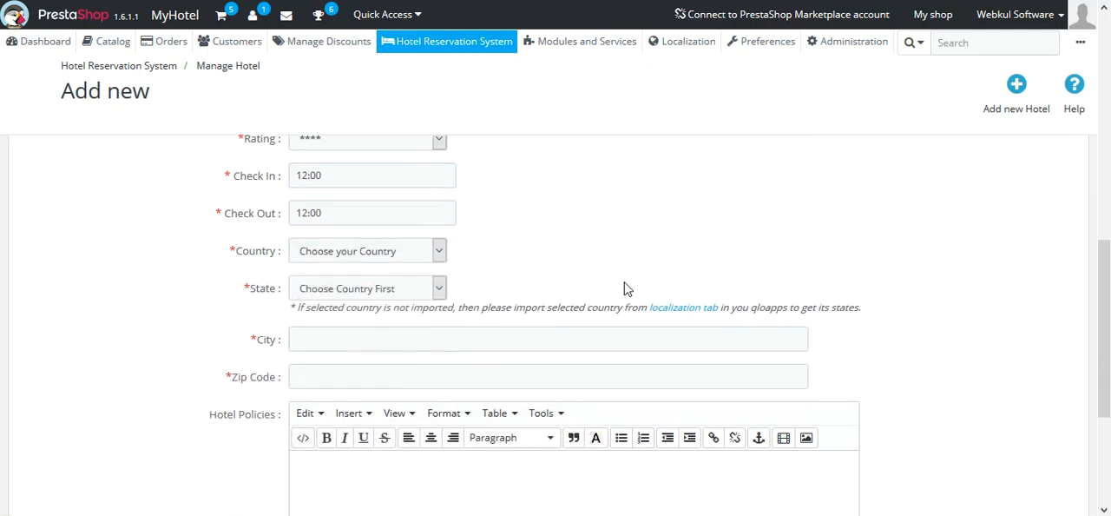
- Set Country United States, State New York, City Albany and Zip Code 12084
{"action": "scroll", "scroll_direction": "down", "scroll_amount": 3}
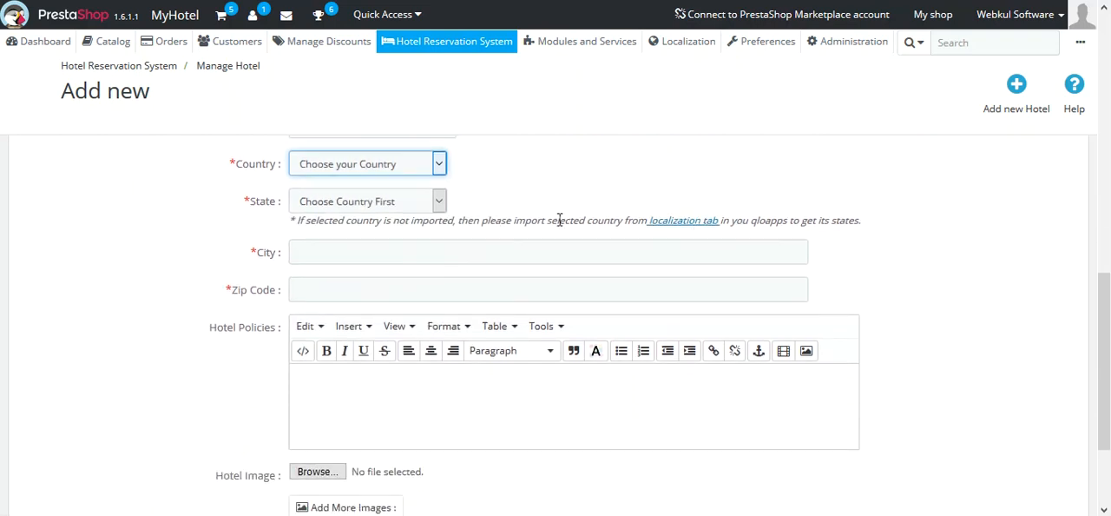
{"action": "left_click", "coordinate": [368, 163]}
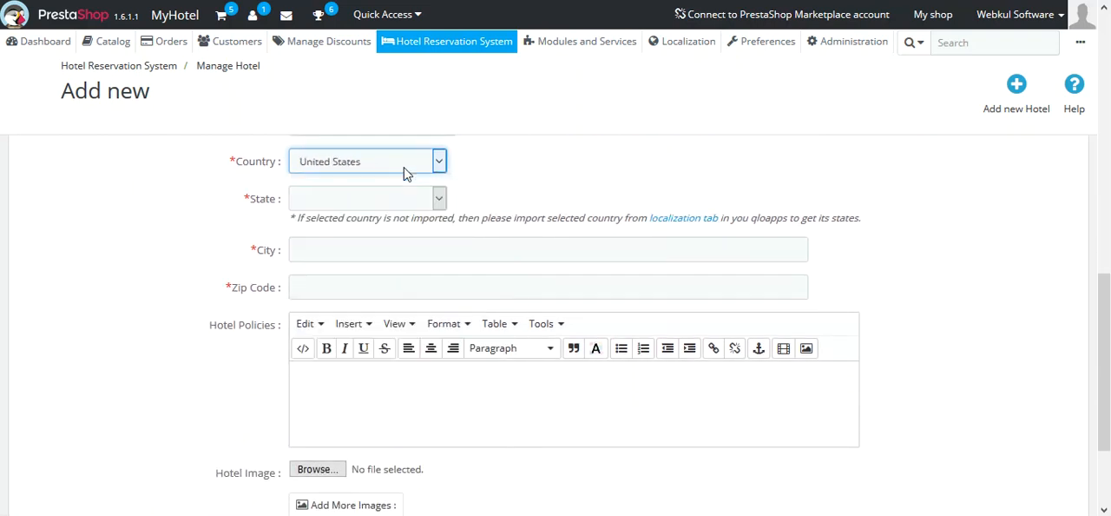
{"action": "left_click", "coordinate": [438, 198]}
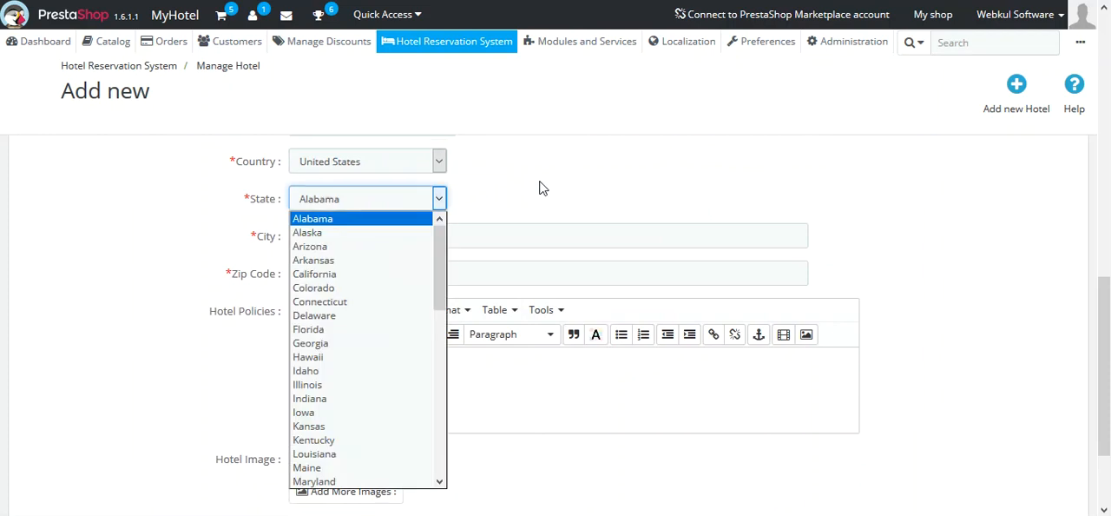
{"action": "left_click", "coordinate": [317, 480]}
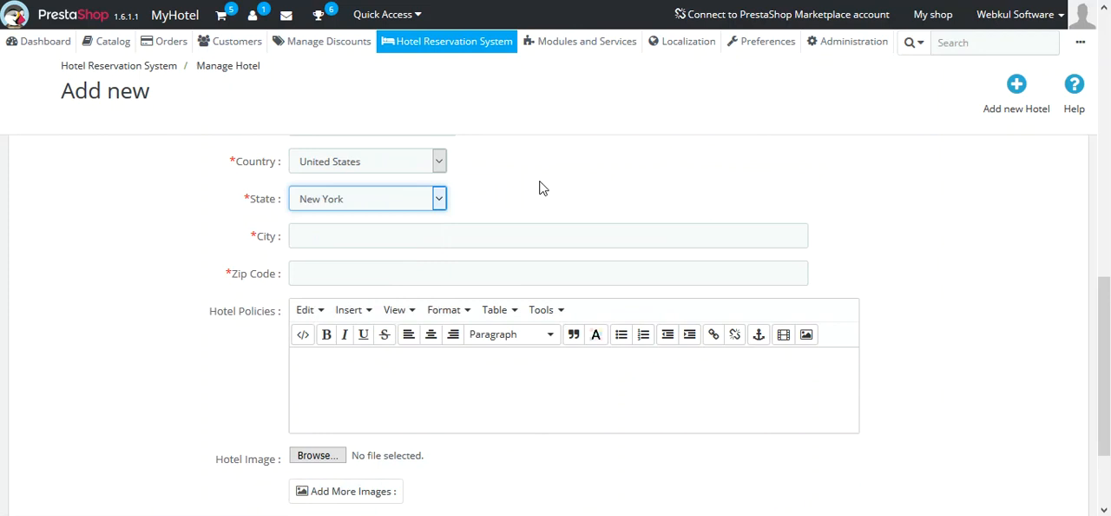
{"action": "left_click", "coordinate": [547, 235]}
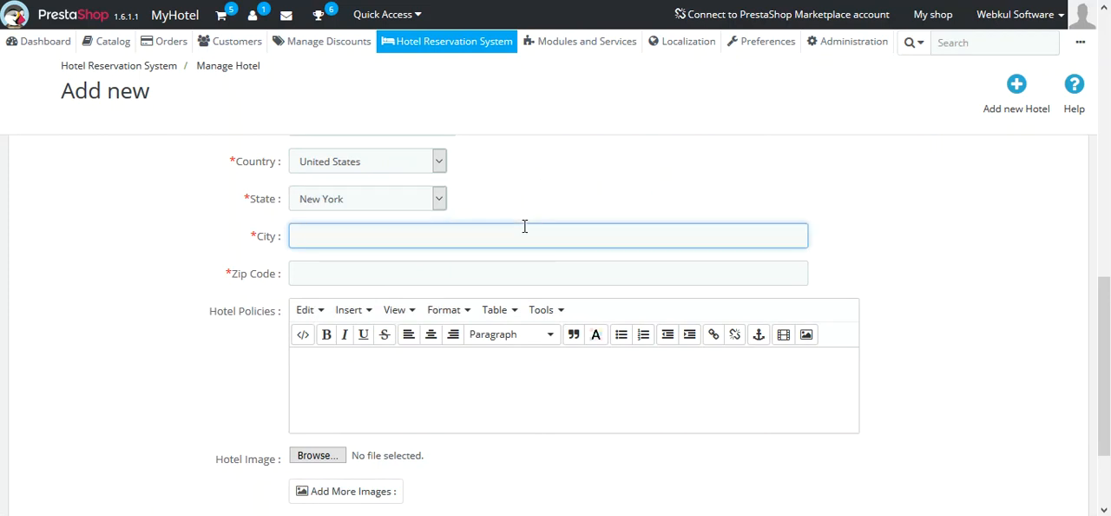
{"action": "type", "text": "Al"}
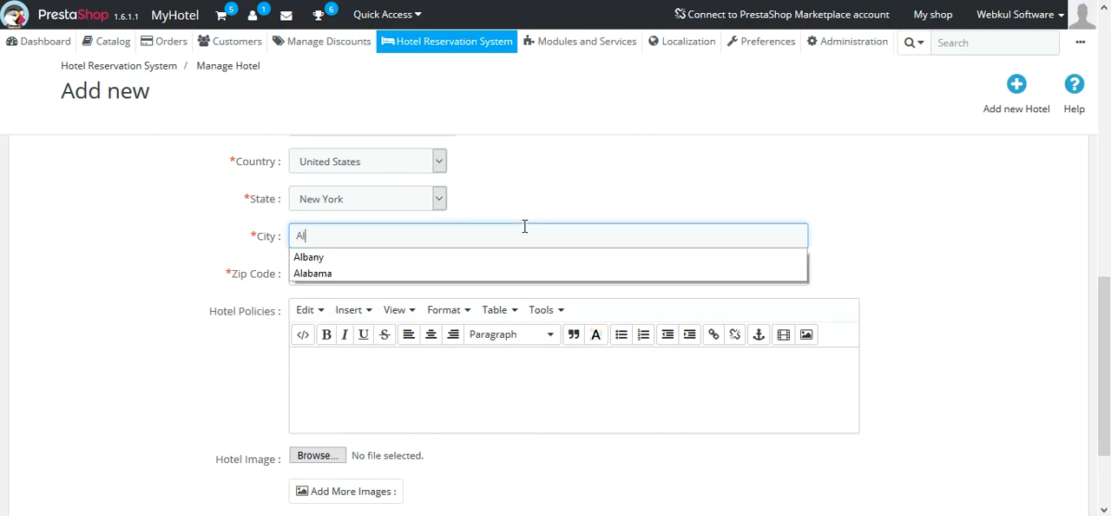
{"action": "left_click", "coordinate": [308, 256]}
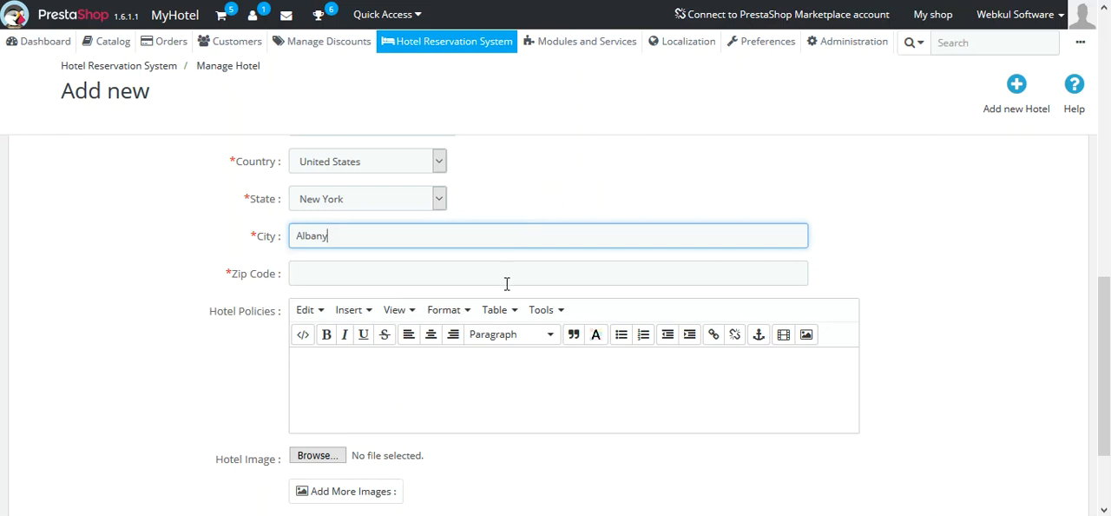
{"action": "left_click", "coordinate": [549, 272]}
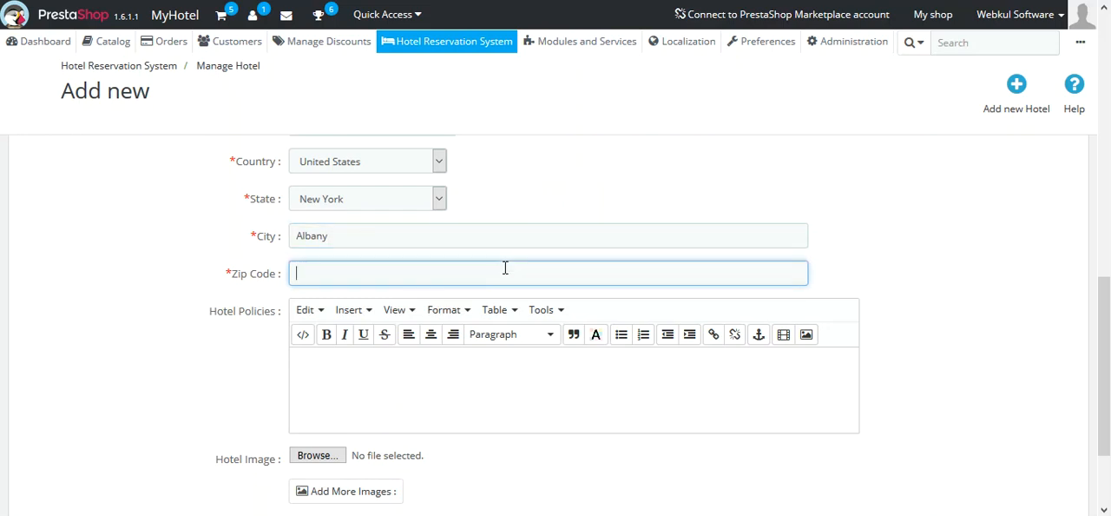
{"action": "type", "text": "1"}
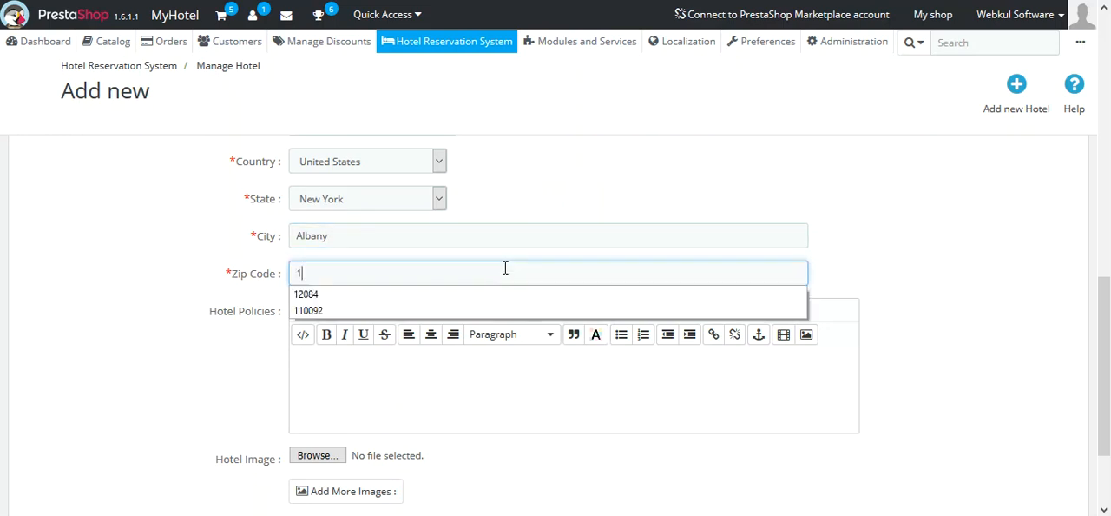
{"action": "left_click", "coordinate": [306, 294]}
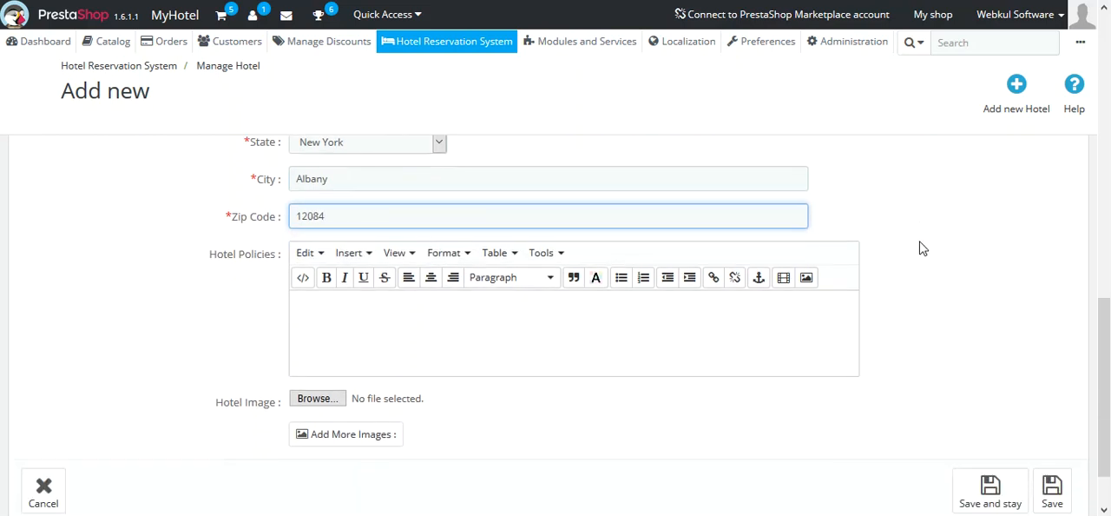
- Leave hotel policies blank, scroll to the bottom and save the new hotel
{"action": "scroll", "scroll_direction": "down", "scroll_amount": 3}
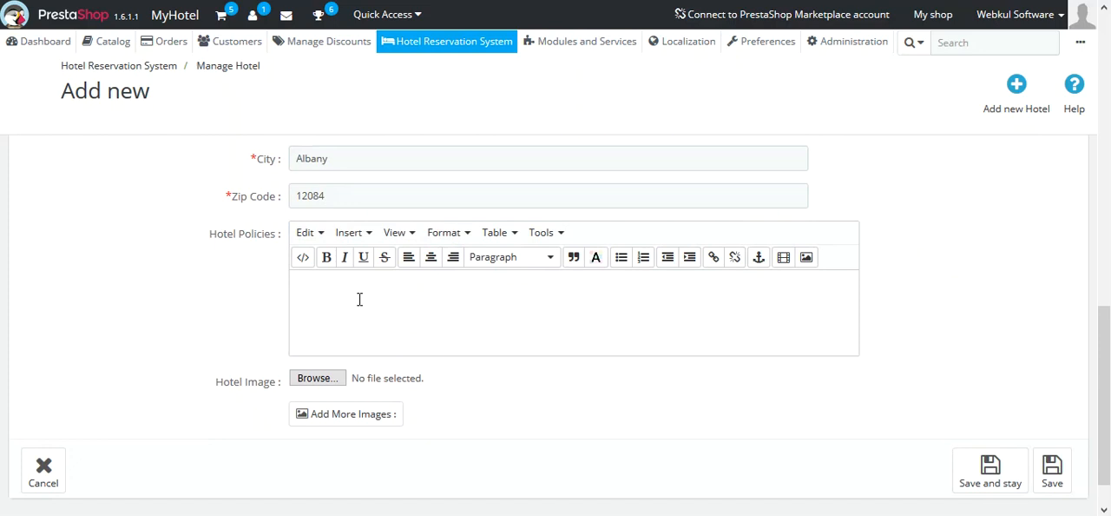
{"action": "left_click", "coordinate": [554, 315]}
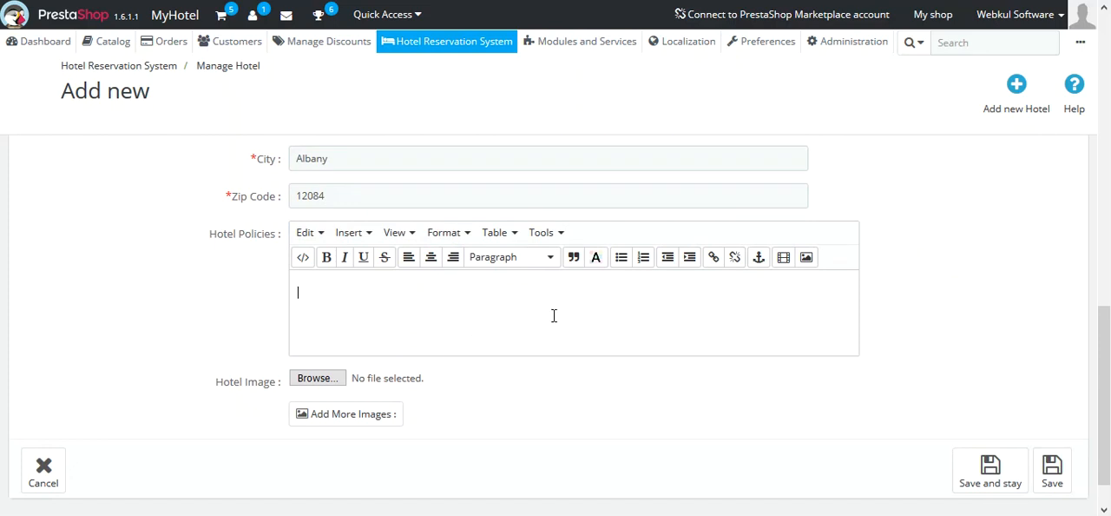
{"action": "scroll", "scroll_direction": "down", "scroll_amount": 3}
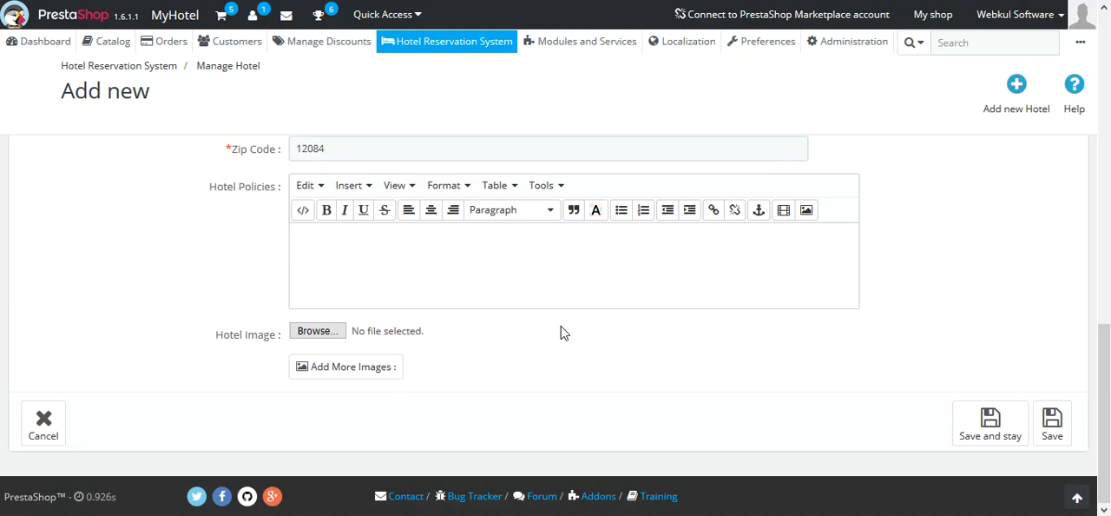
{"action": "mouse_move", "coordinate": [699, 348]}
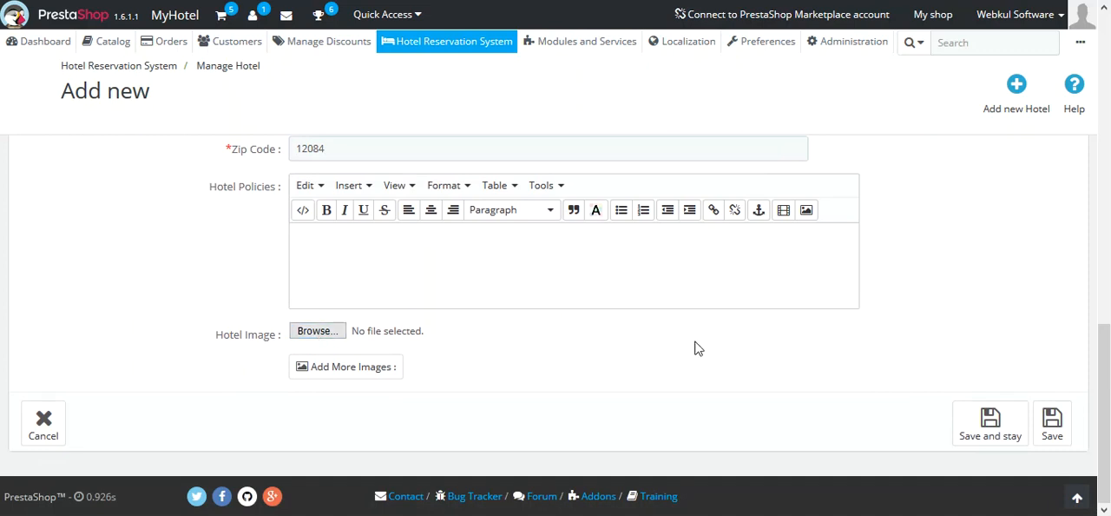
{"action": "mouse_move", "coordinate": [790, 381]}
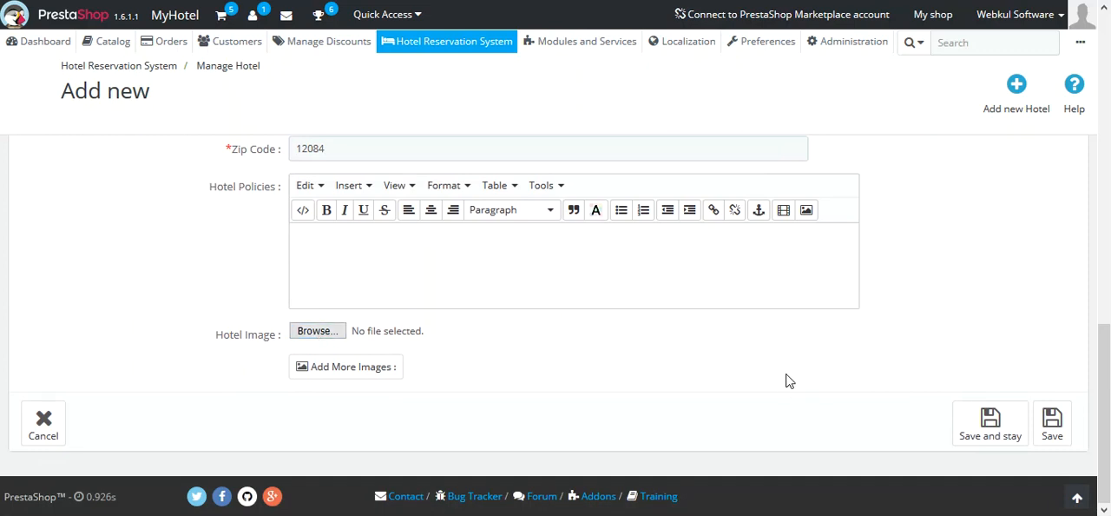
{"action": "mouse_move", "coordinate": [1082, 384]}
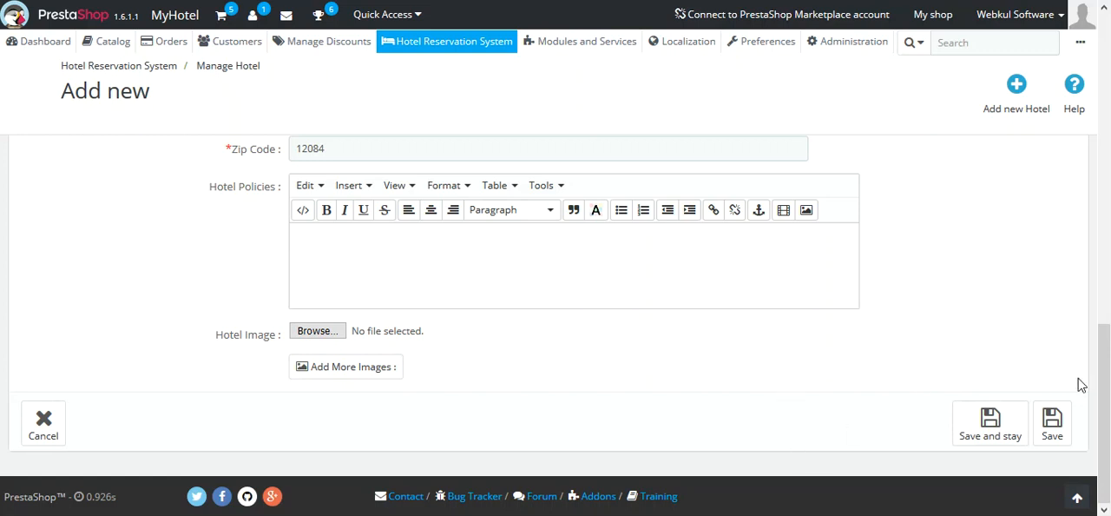
{"action": "left_click", "coordinate": [1051, 424]}
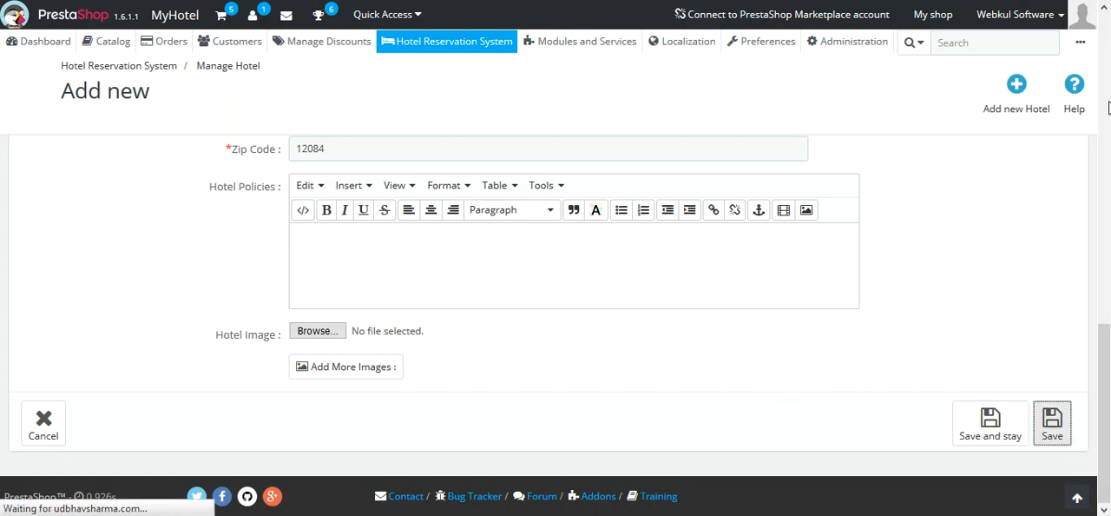
- Close the 'Successful creation' alert and edit the Hotel Lotus Grand row
{"action": "left_click", "coordinate": [1052, 423]}
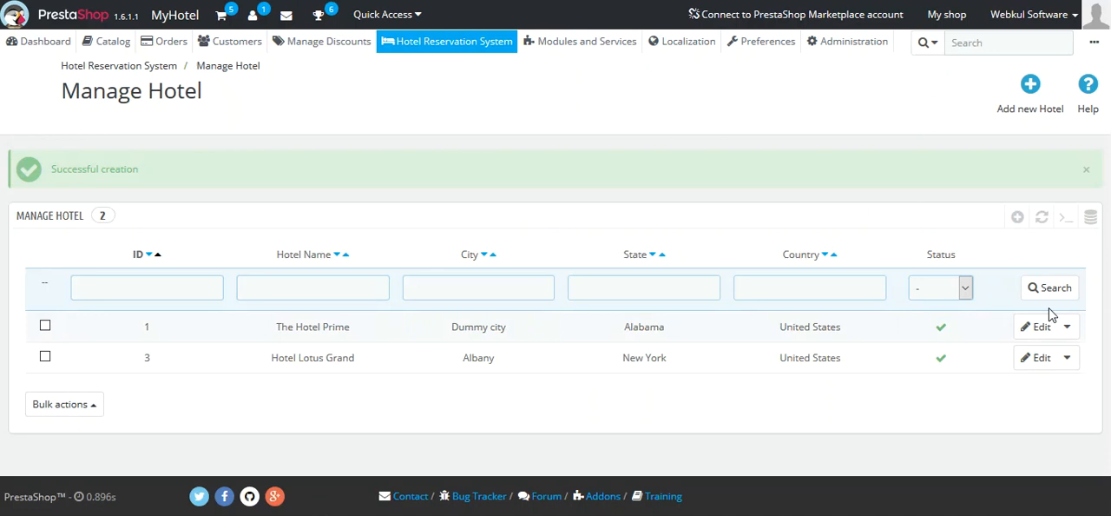
{"action": "mouse_move", "coordinate": [1057, 166]}
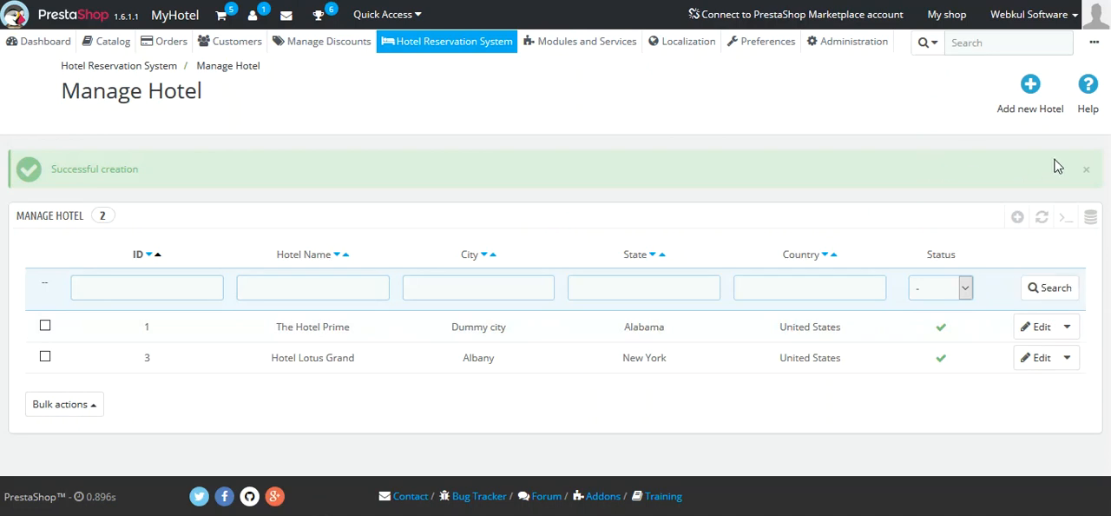
{"action": "mouse_move", "coordinate": [1063, 169]}
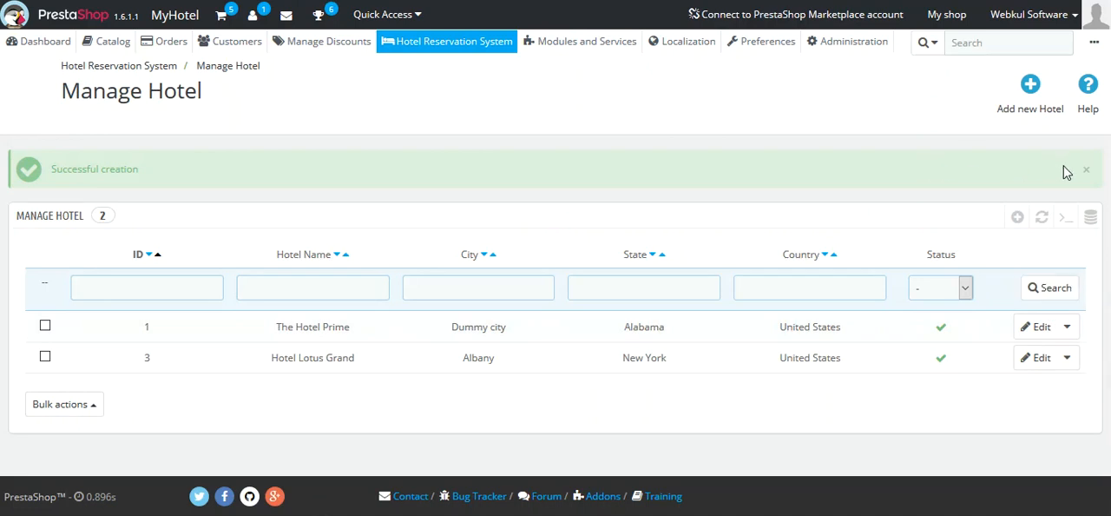
{"action": "left_click", "coordinate": [1086, 169]}
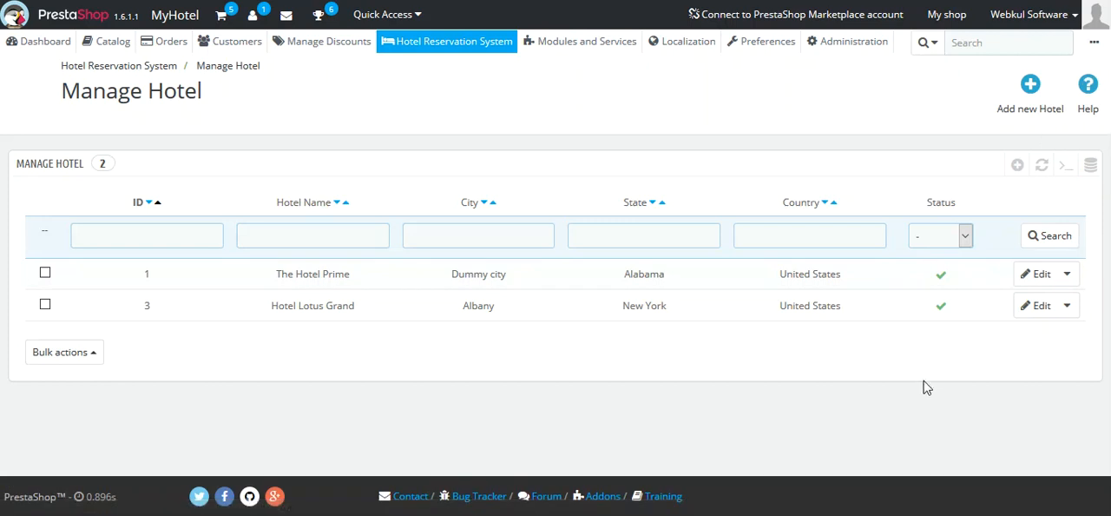
{"action": "mouse_move", "coordinate": [924, 379]}
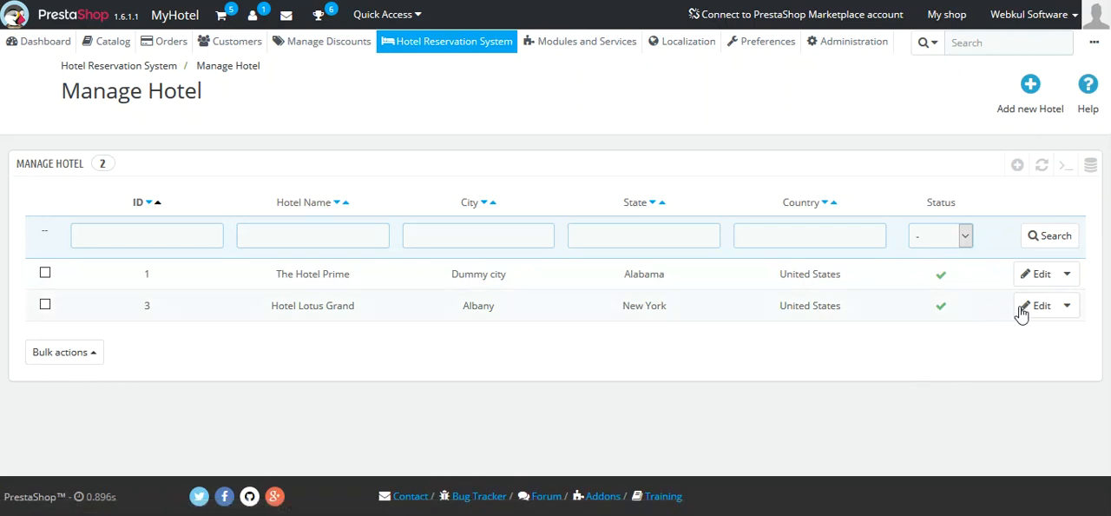
{"action": "left_click", "coordinate": [1036, 305]}
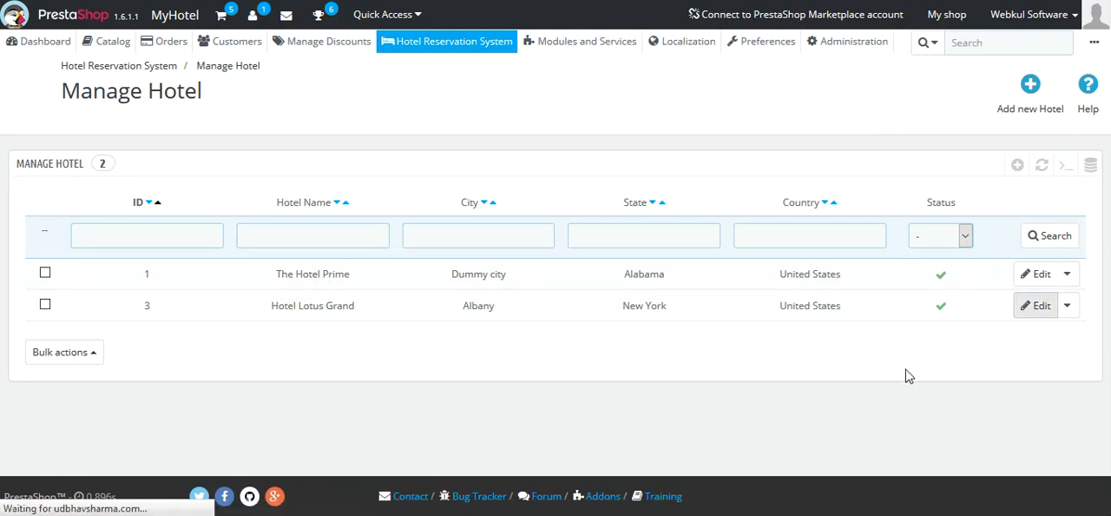
- Replace Hotel Lotus Grand's zip code 12084 with 12088 and save the edit form
{"action": "left_click", "coordinate": [1035, 305]}
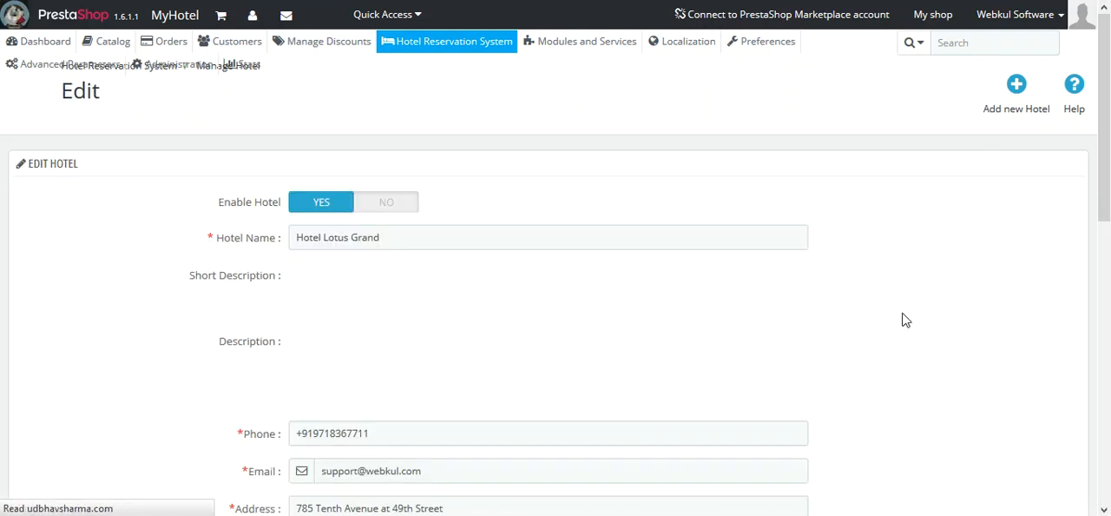
{"action": "scroll", "scroll_direction": "down", "scroll_amount": 3}
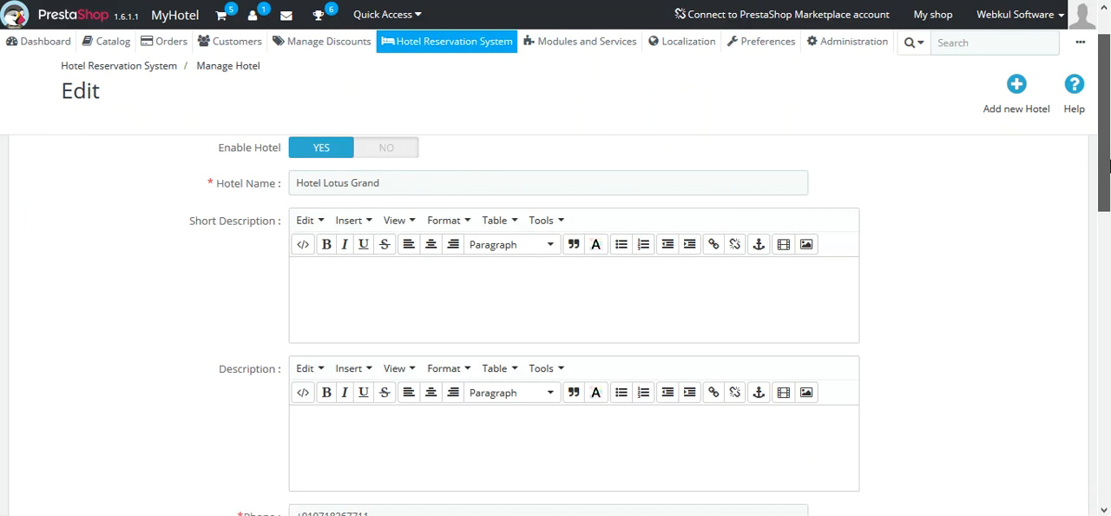
{"action": "scroll", "scroll_direction": "down", "scroll_amount": 3}
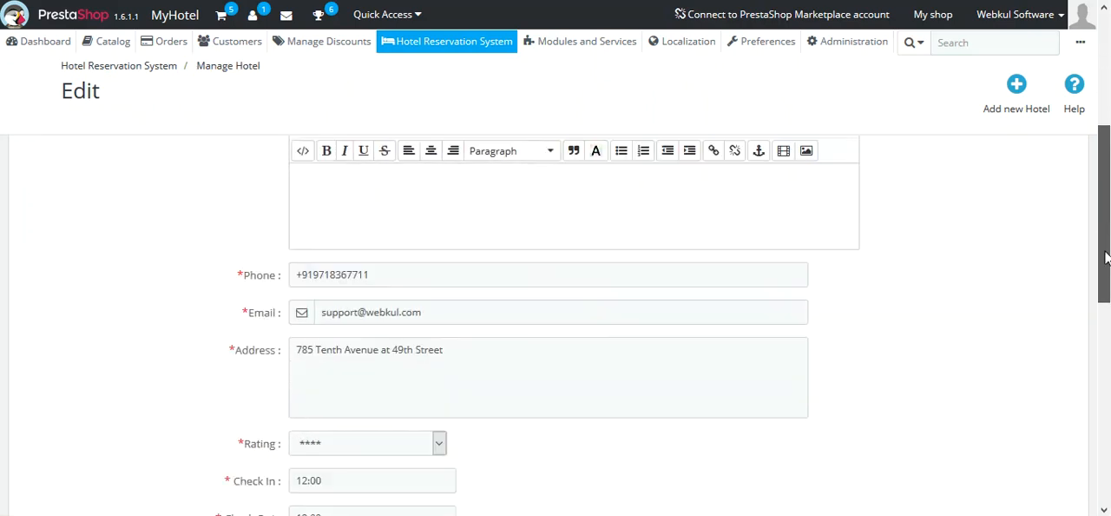
{"action": "scroll", "scroll_direction": "down", "scroll_amount": 3}
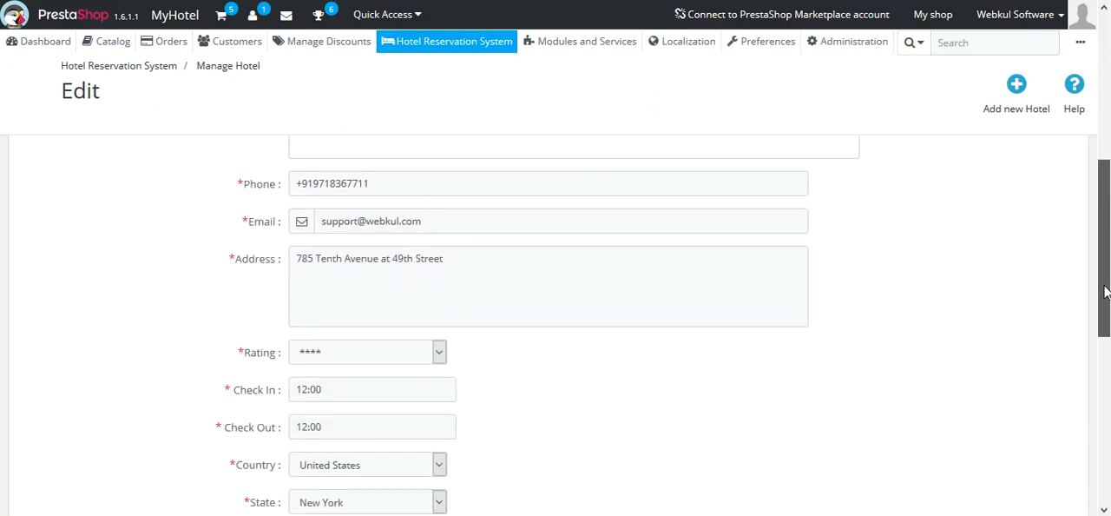
{"action": "scroll", "scroll_direction": "down", "scroll_amount": 3}
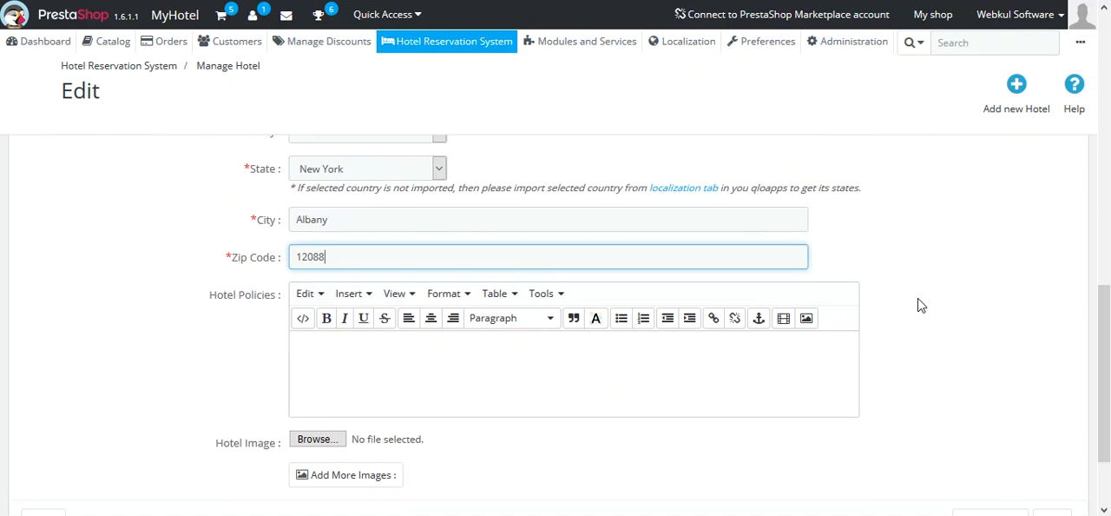
{"action": "scroll", "scroll_direction": "down", "scroll_amount": 3}
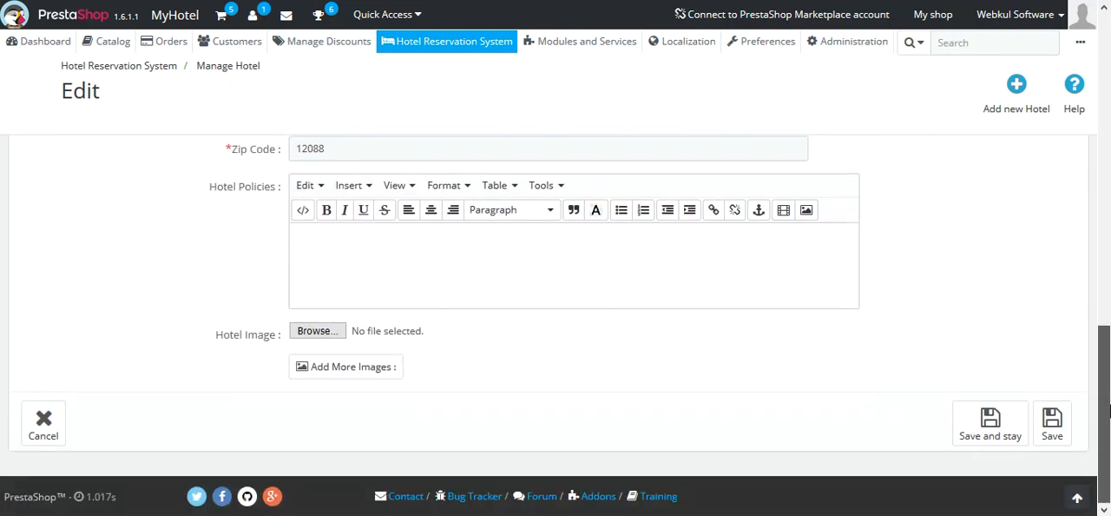
{"action": "left_click", "coordinate": [1051, 424]}
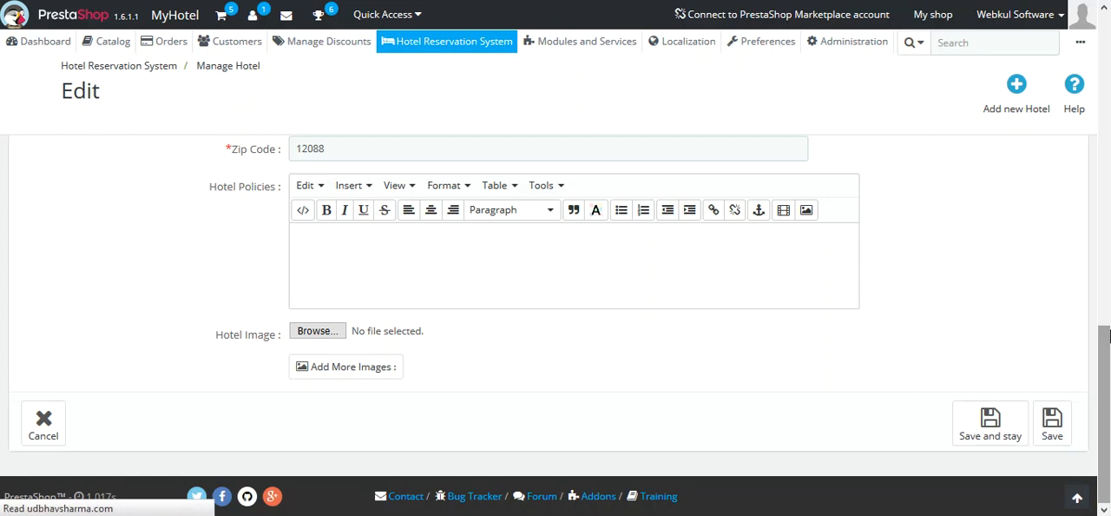
{"action": "left_click", "coordinate": [1052, 423]}
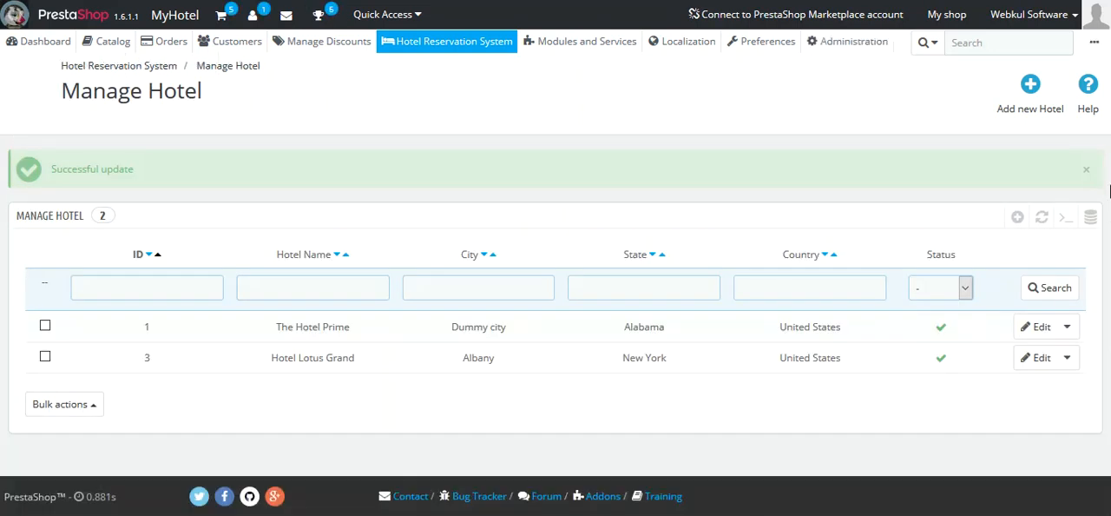